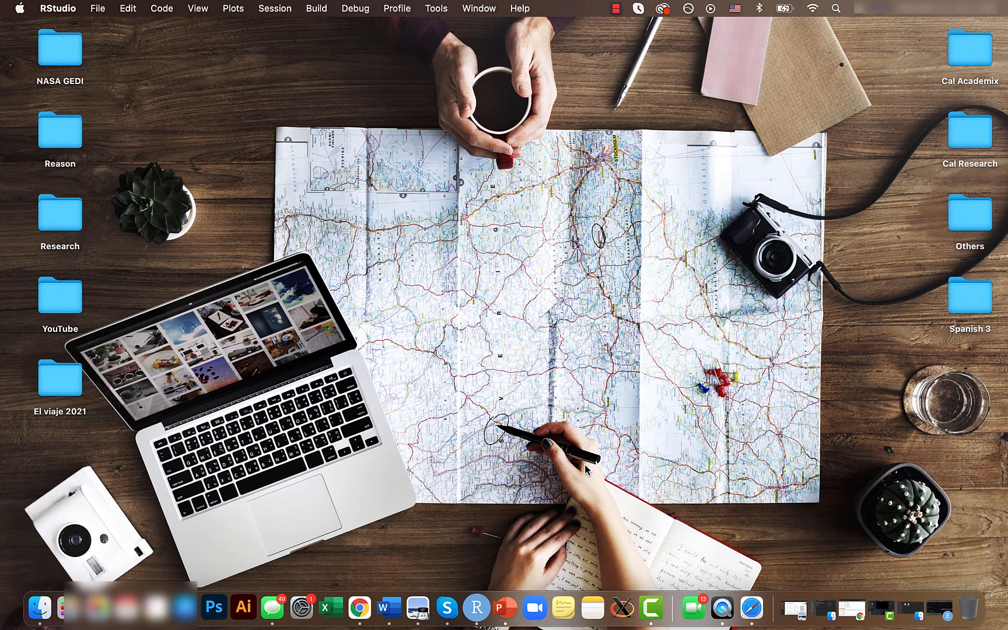
{"action": "mouse_move", "coordinate": [483, 587]}
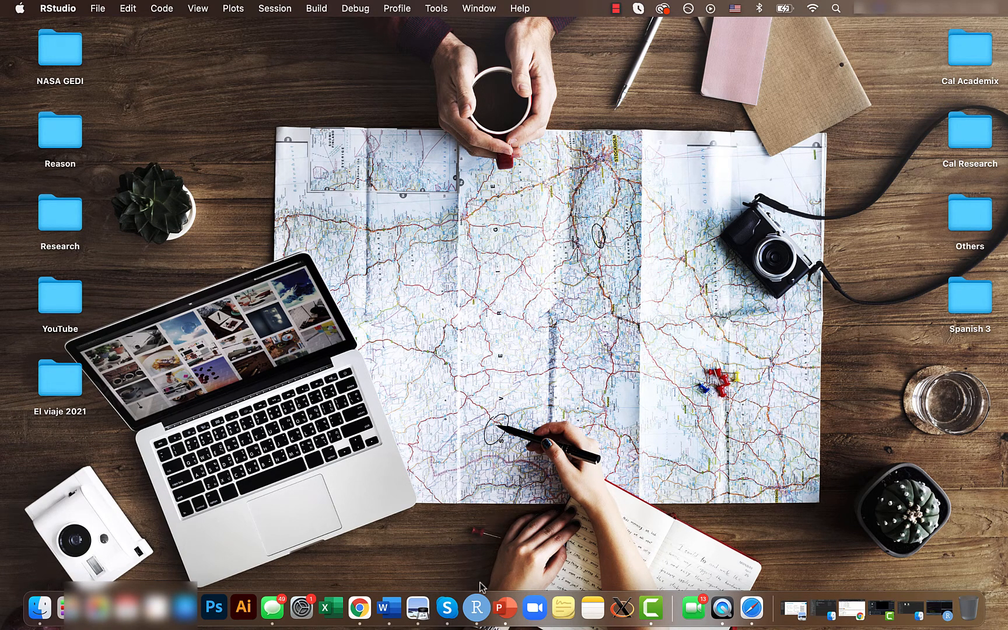
Step: Load dplyr and run the Trees, Location, Heights and df_example setup lines
{"action": "left_click", "coordinate": [489, 606]}
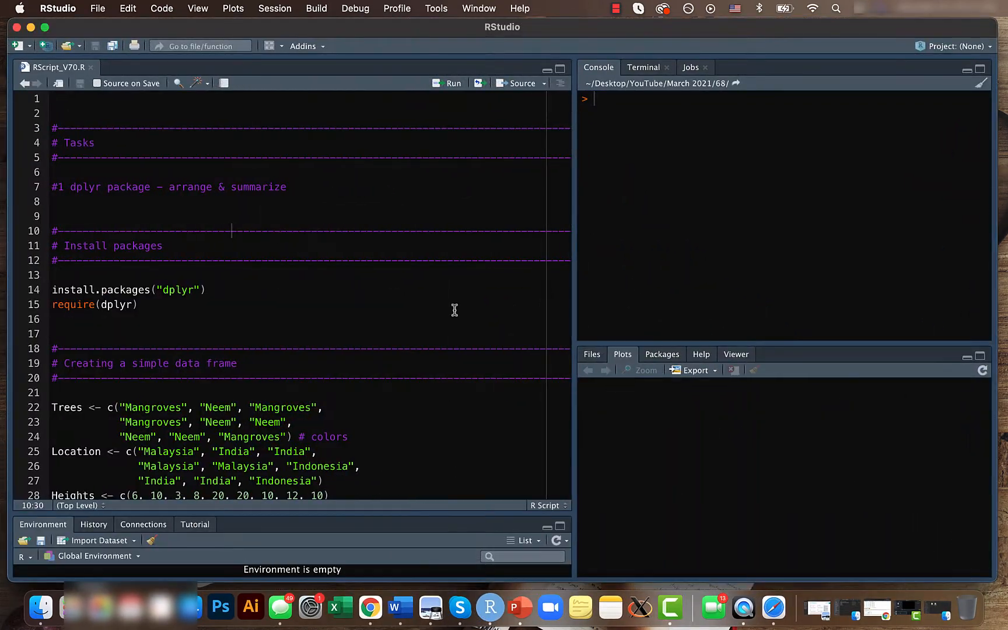
{"action": "mouse_move", "coordinate": [383, 278]}
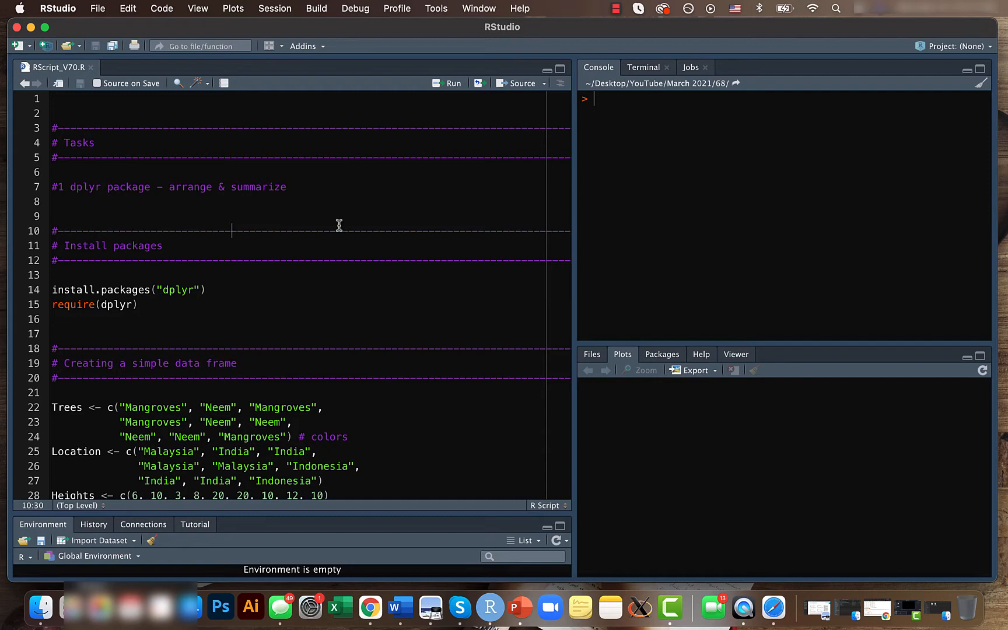
{"action": "scroll", "scroll_direction": "down", "scroll_amount": 3}
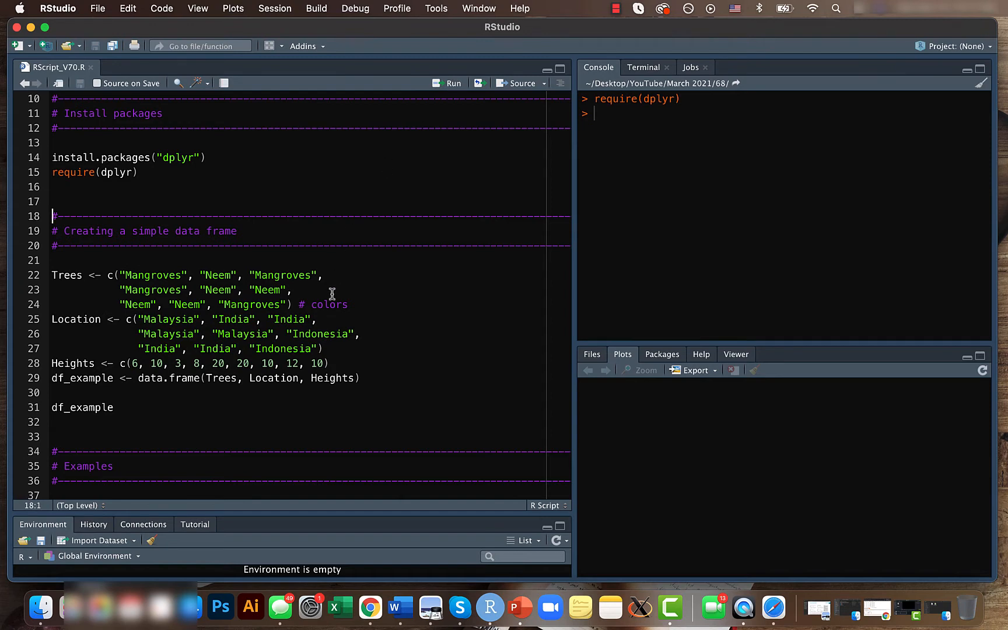
{"action": "scroll", "scroll_direction": "down", "scroll_amount": 3}
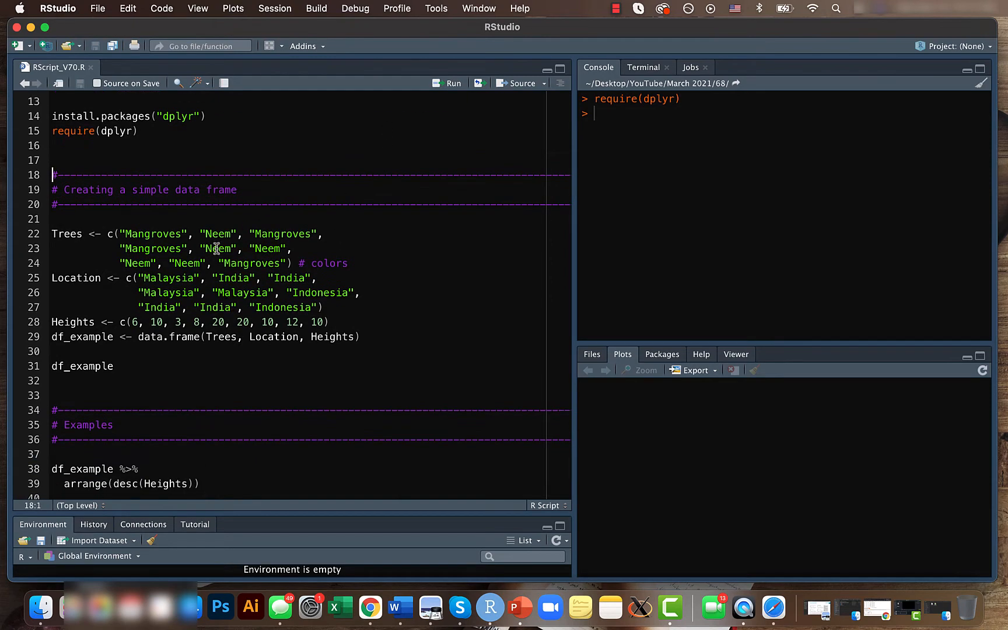
{"action": "left_click", "coordinate": [453, 83]}
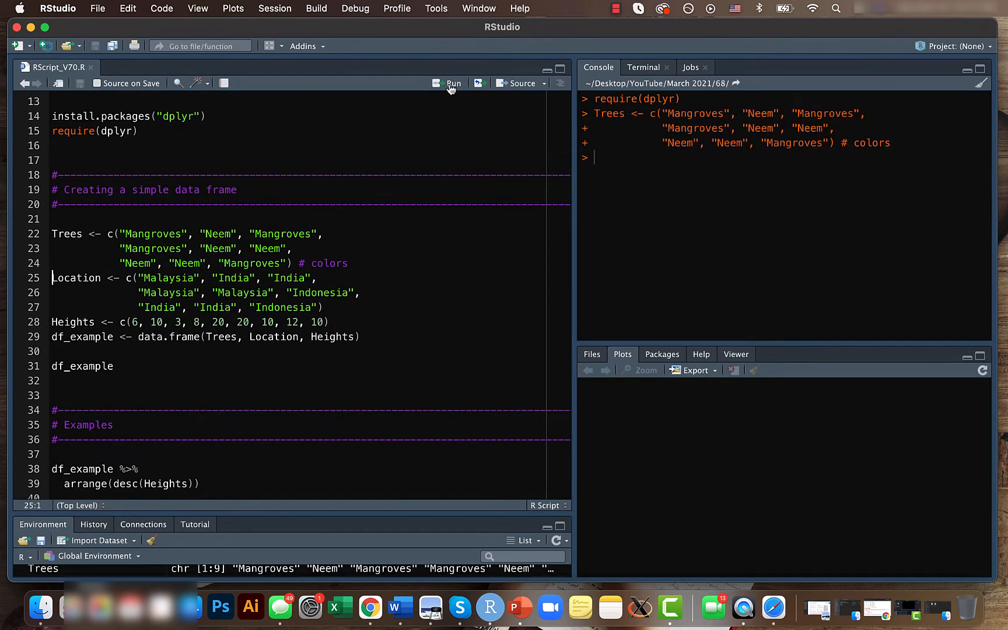
{"action": "left_click", "coordinate": [452, 83]}
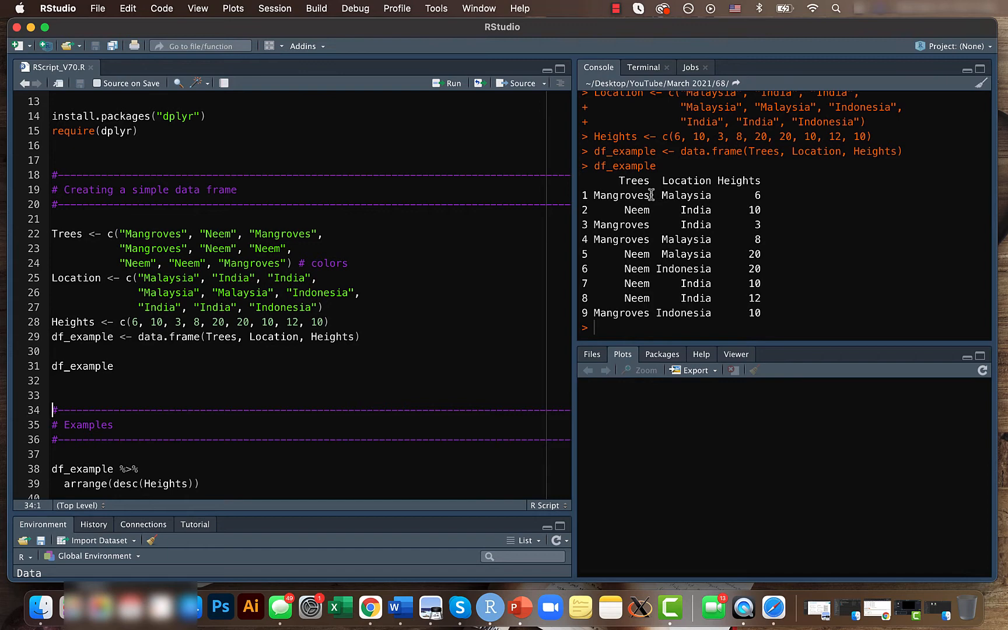
{"action": "scroll", "scroll_direction": "down", "scroll_amount": 3}
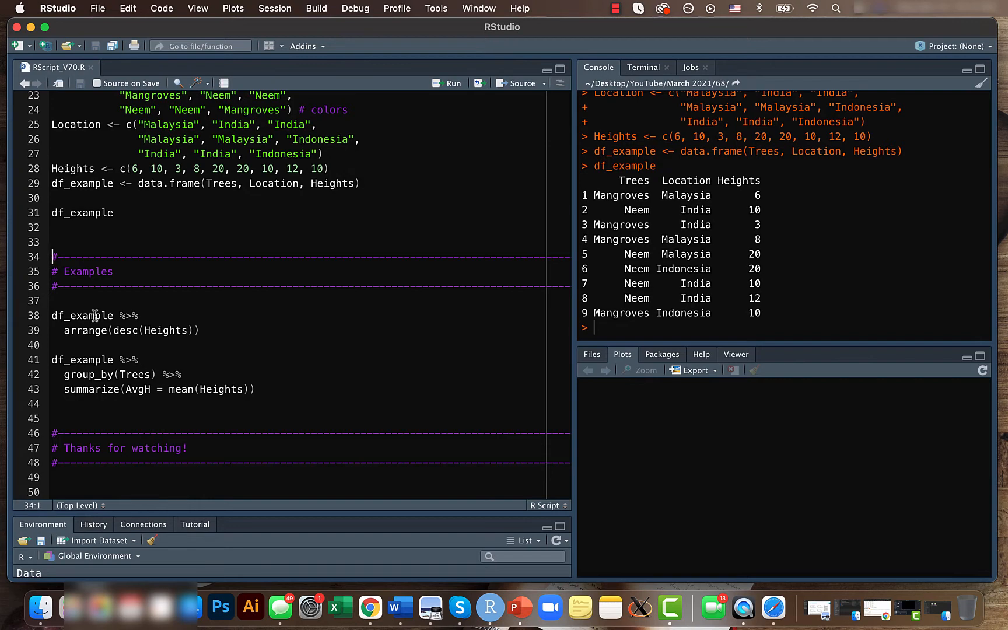
{"action": "mouse_move", "coordinate": [773, 216]}
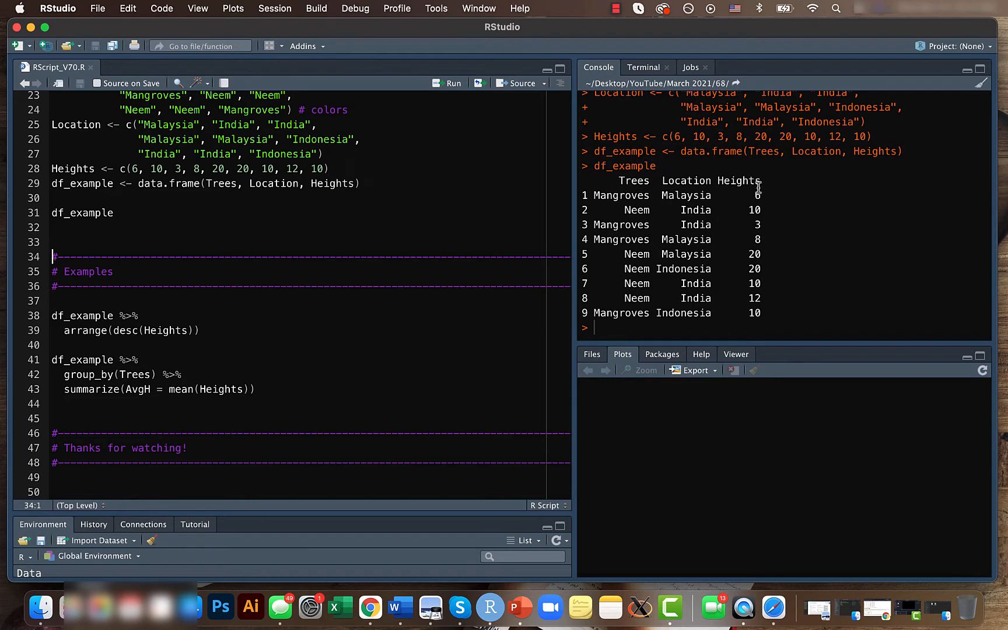
{"action": "mouse_move", "coordinate": [152, 330]}
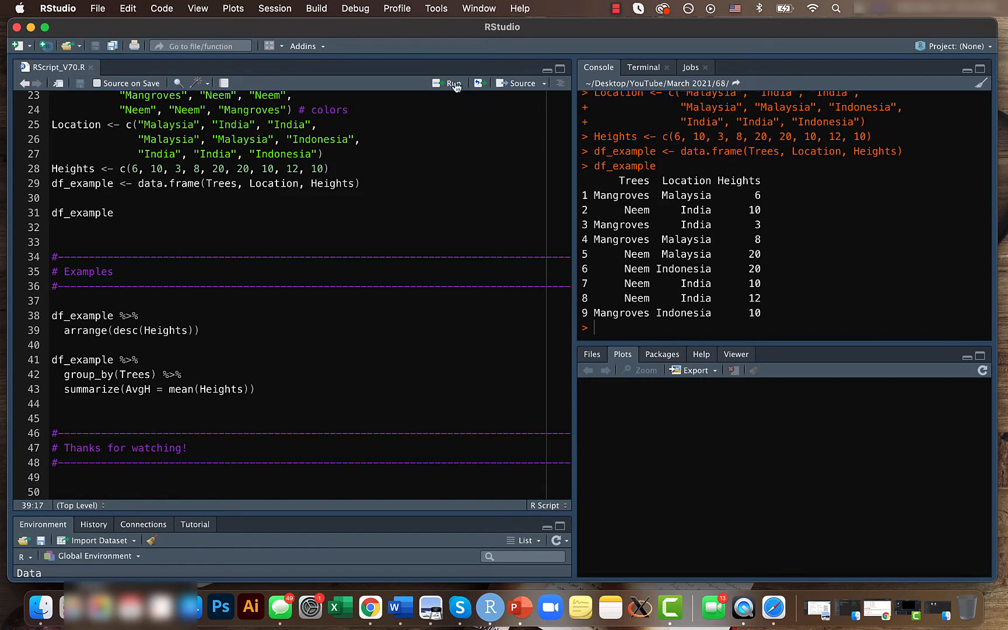
Step: Run the arrange(desc(Heights)) pipeline to print df_example tallest-first
{"action": "left_click", "coordinate": [452, 83]}
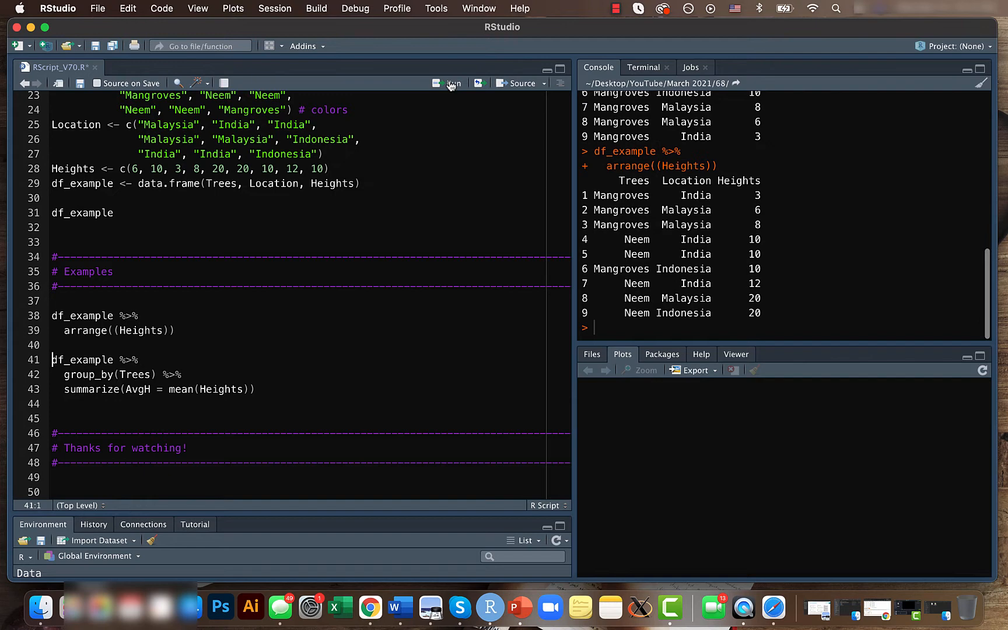
{"action": "mouse_move", "coordinate": [760, 193]}
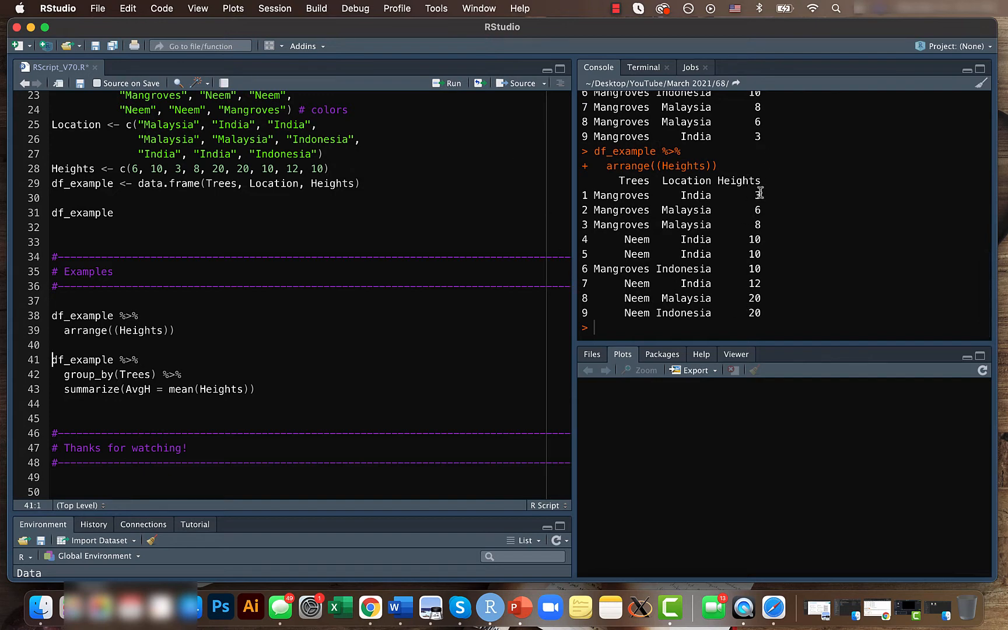
{"action": "mouse_move", "coordinate": [158, 343]}
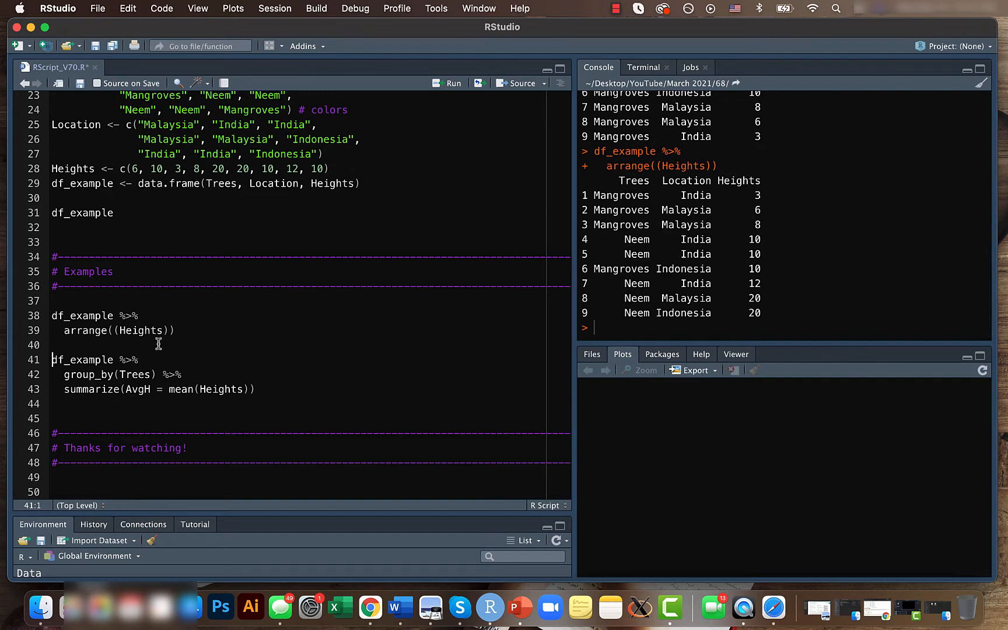
{"action": "mouse_move", "coordinate": [60, 330]}
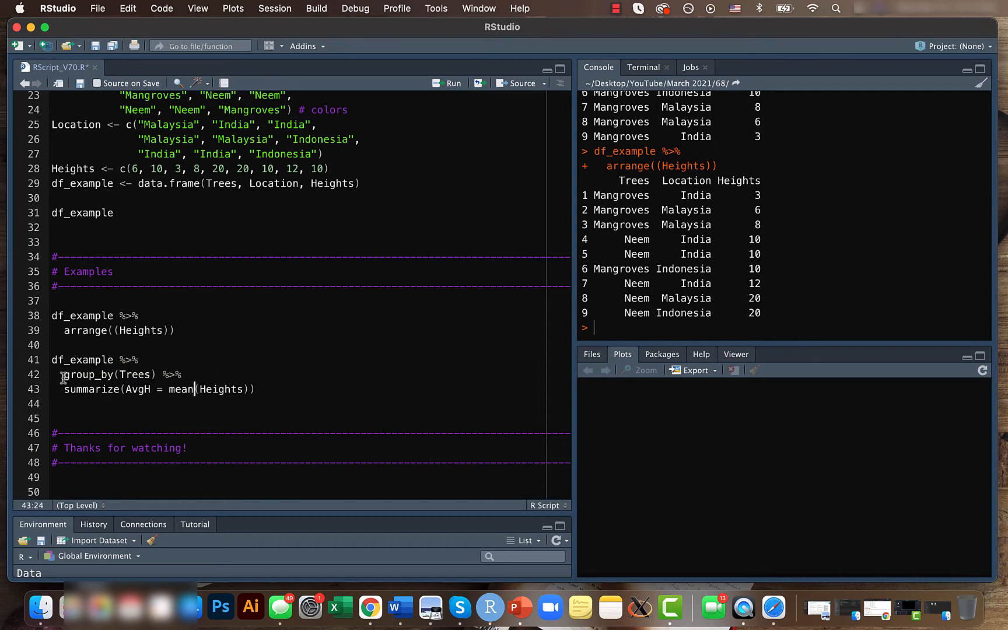
{"action": "mouse_move", "coordinate": [125, 377]}
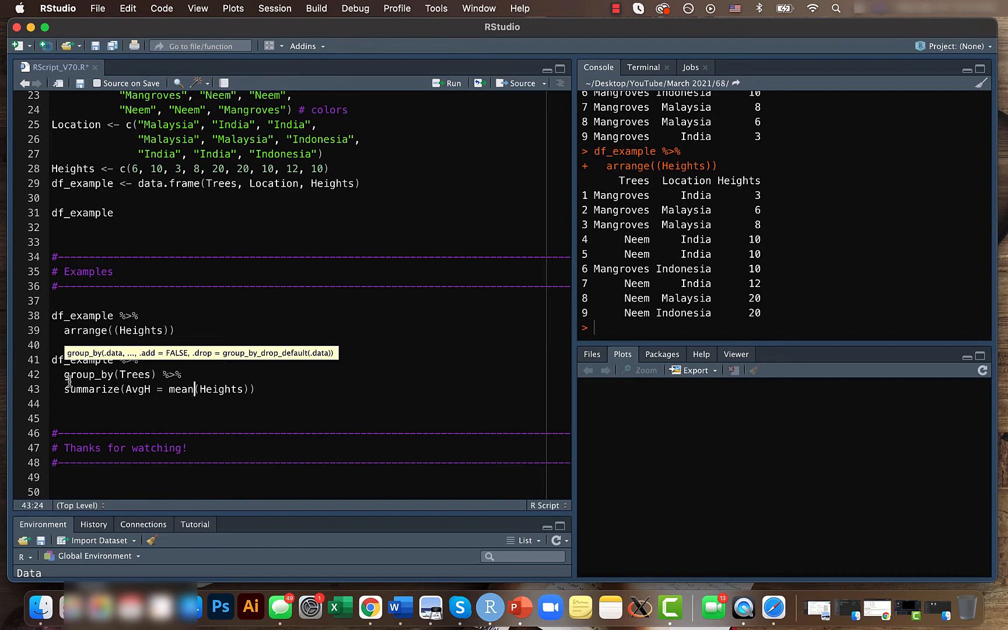
Step: Run the group_by(Trees)/summarize pipeline giving average height per tree type
{"action": "double_click", "coordinate": [89, 374]}
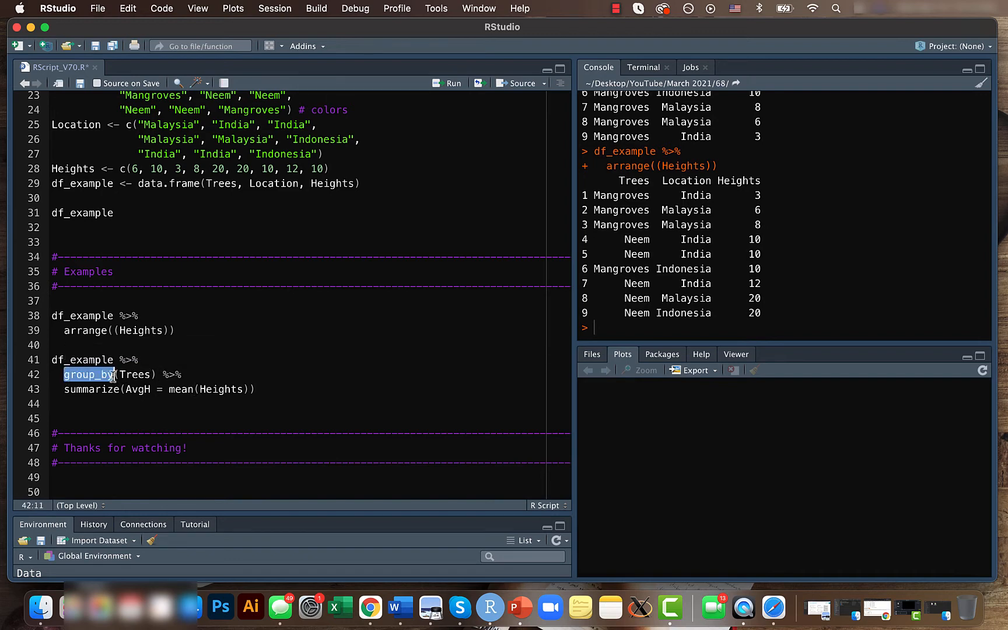
{"action": "mouse_move", "coordinate": [87, 374]}
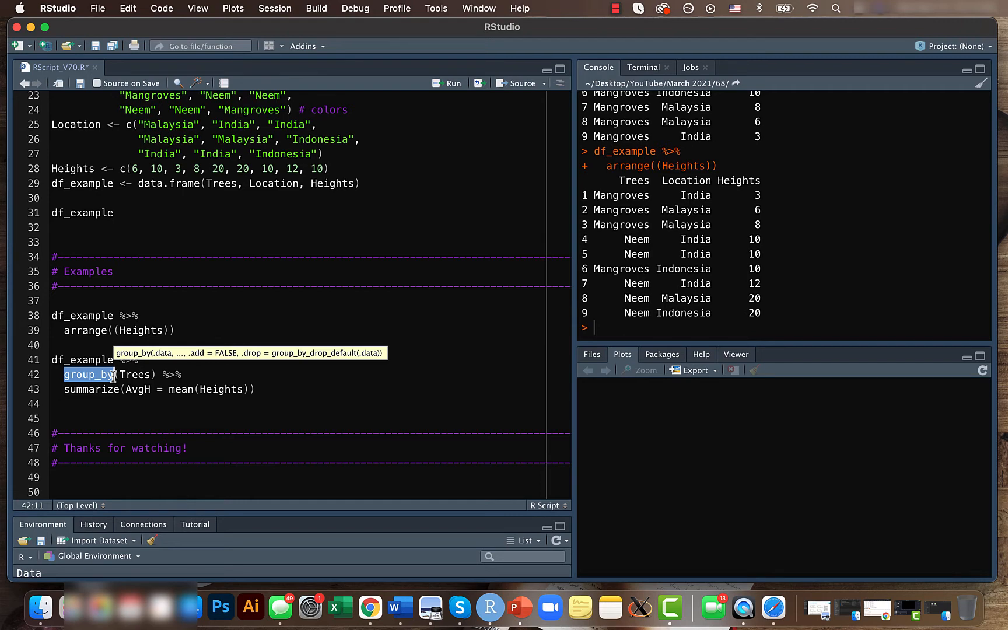
{"action": "mouse_move", "coordinate": [73, 360]}
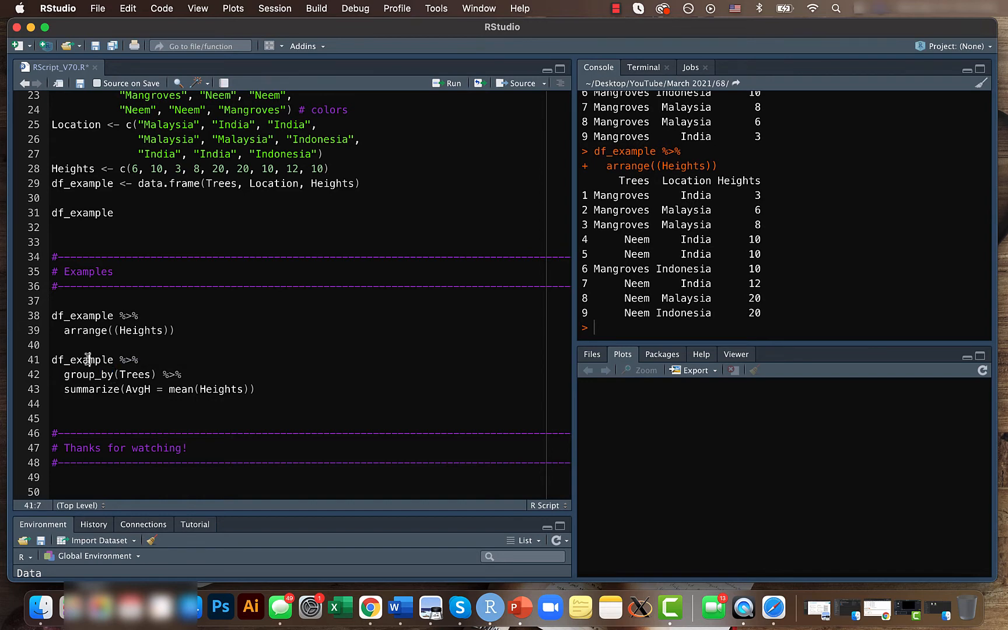
{"action": "left_click", "coordinate": [449, 83]}
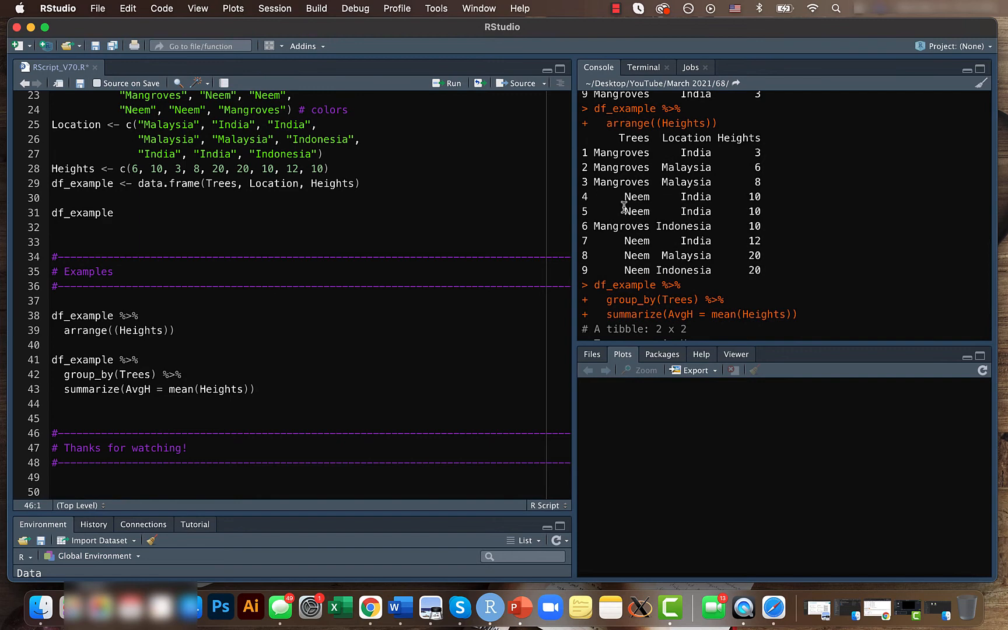
{"action": "mouse_move", "coordinate": [639, 155]}
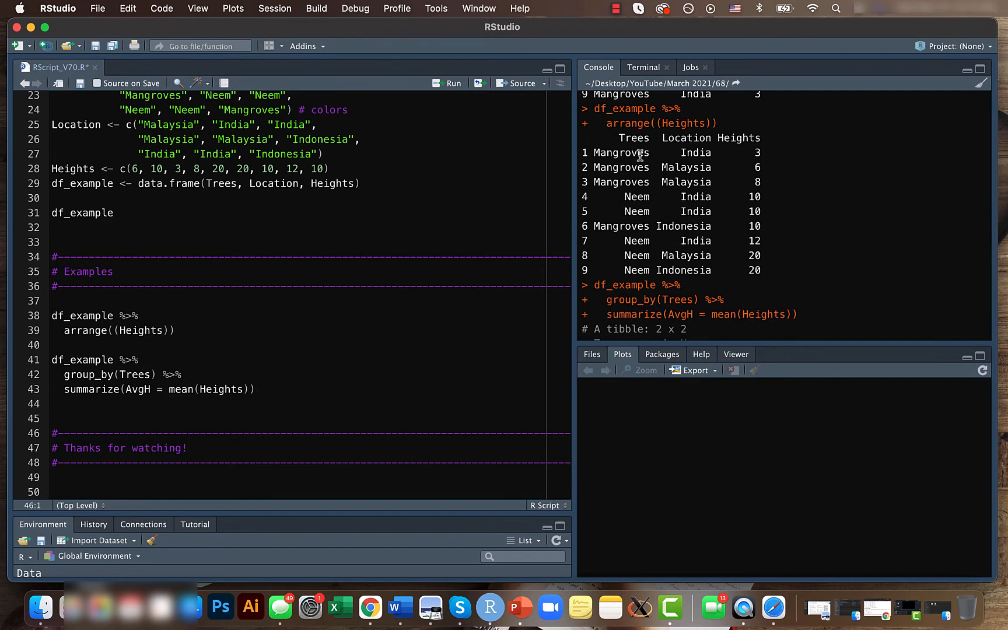
Step: Scroll the console to view the AvgH tibble (Mangroves 6.75, Neem 14.4)
{"action": "scroll", "scroll_direction": "down", "scroll_amount": 3}
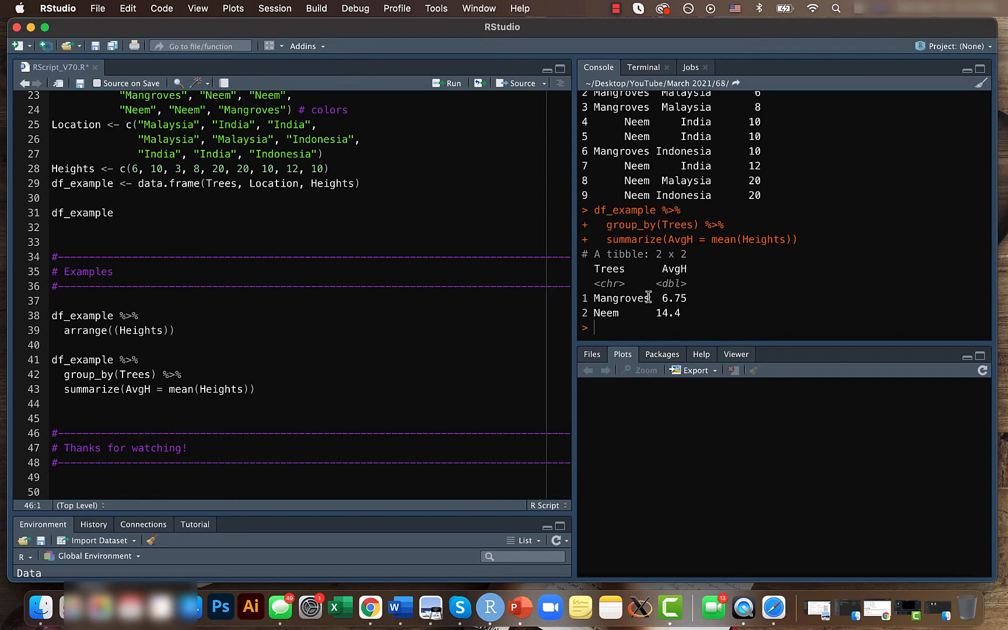
{"action": "mouse_move", "coordinate": [673, 301]}
{"action": "type", "text": "M"}
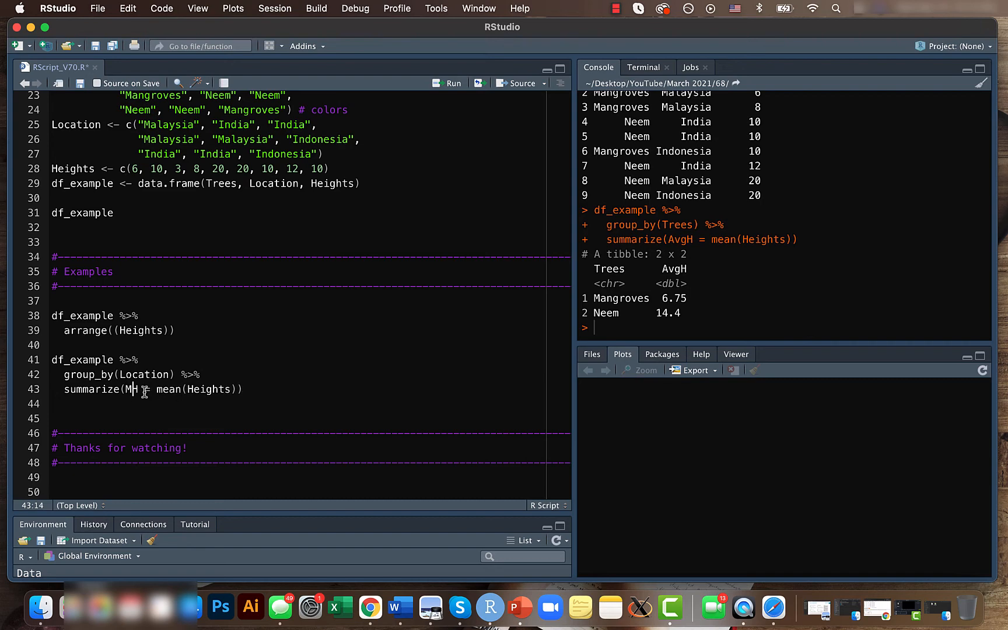
Step: Summarize MaxH = max(Heights) per location, run it, then close RStudio
{"action": "type", "text": "ax"}
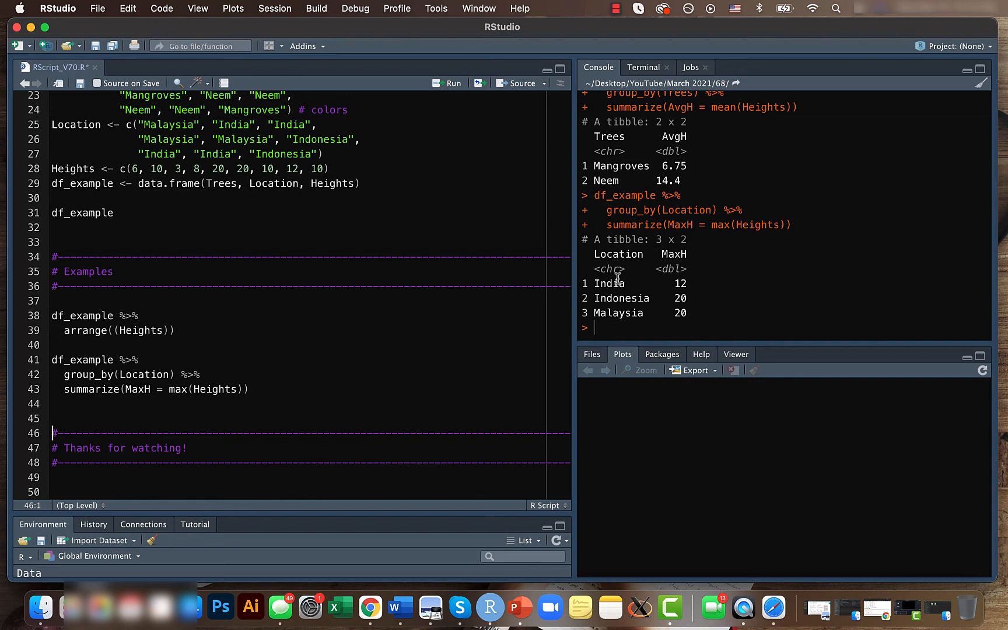
{"action": "mouse_move", "coordinate": [274, 357]}
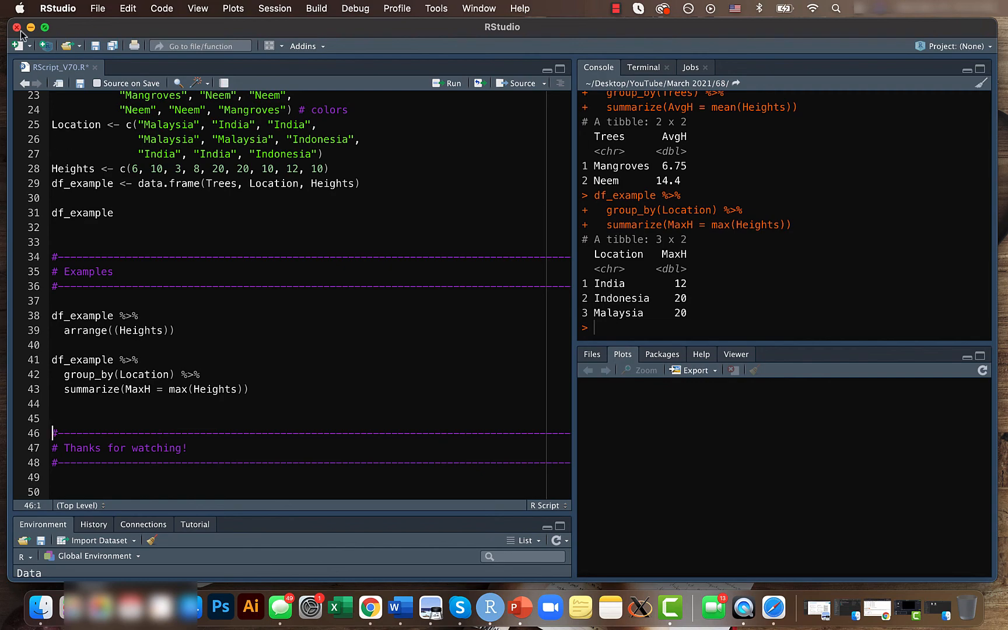
{"action": "left_click", "coordinate": [30, 27]}
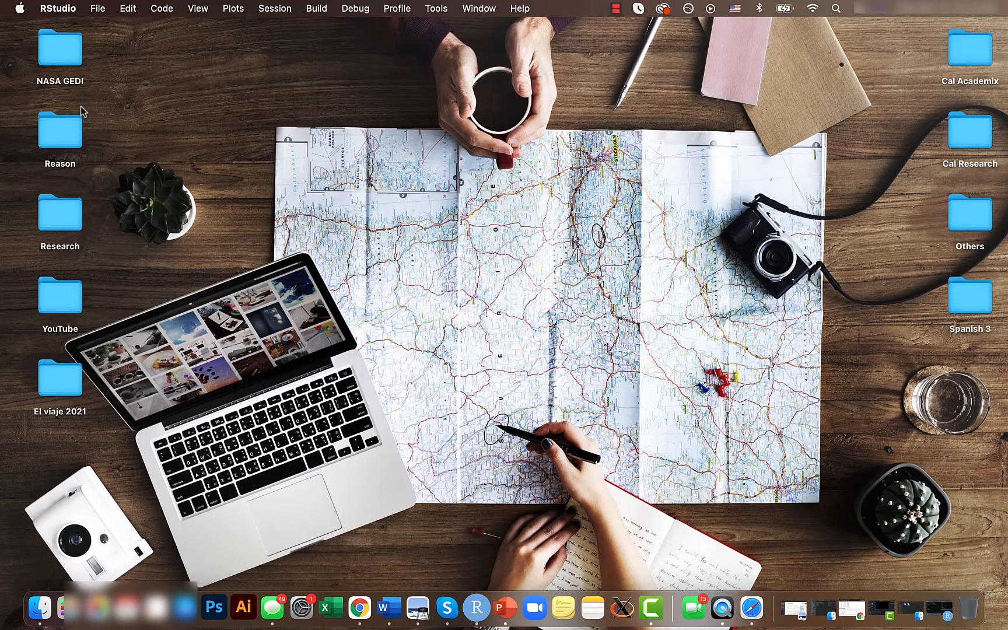
{"action": "mouse_move", "coordinate": [206, 237]}
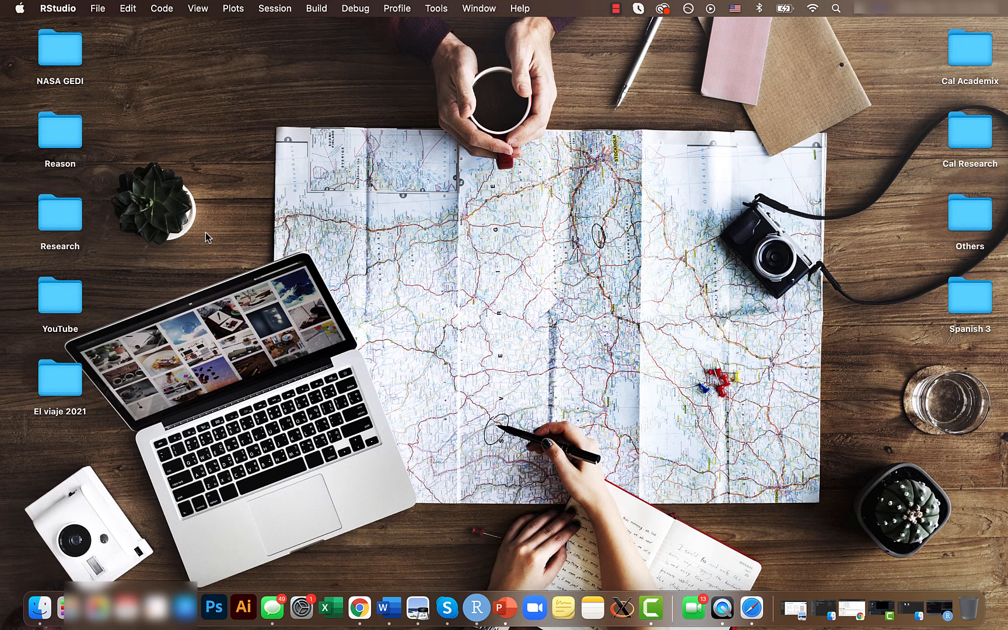